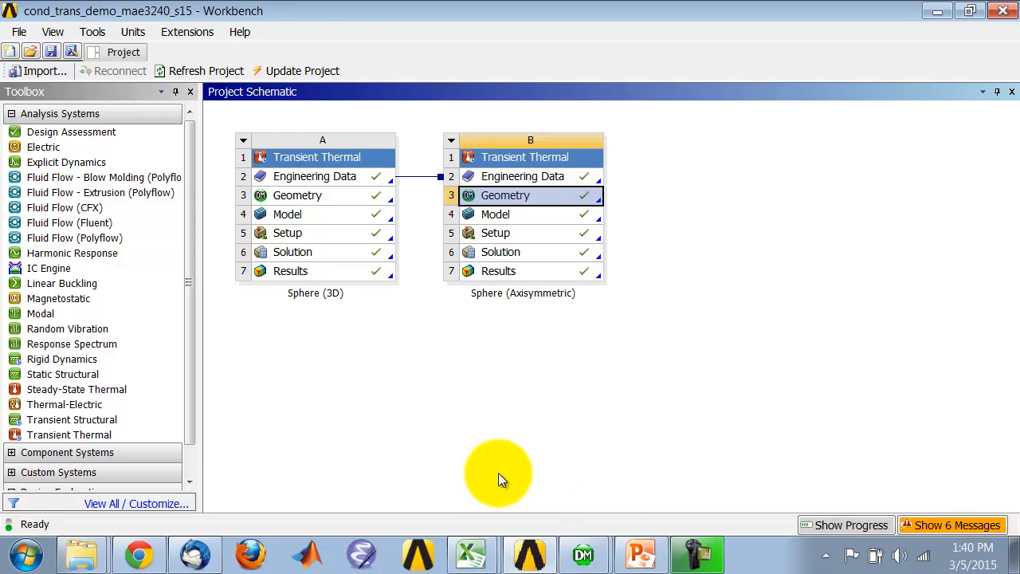
mouse_move(69, 434)
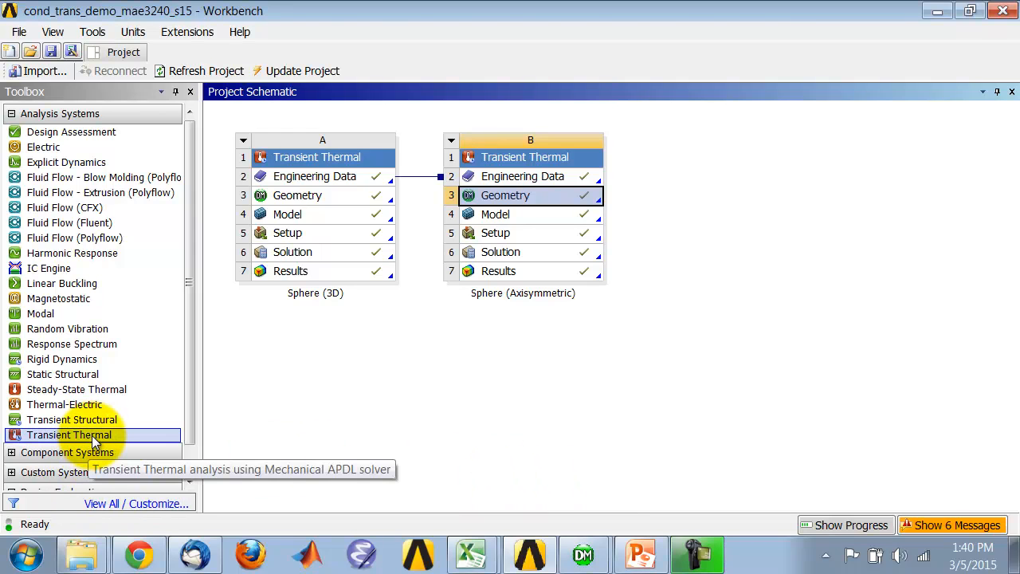
mouse_move(565, 377)
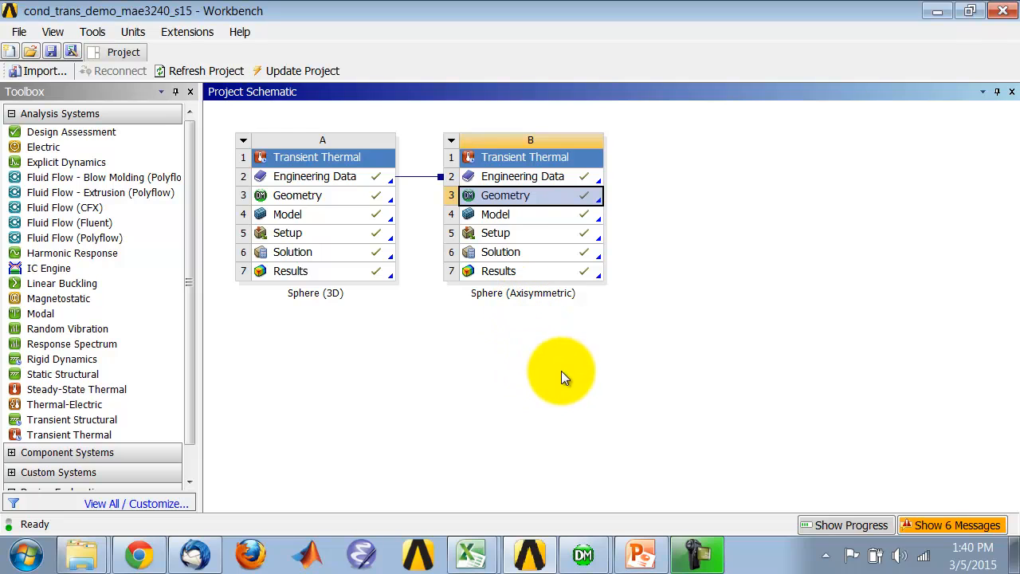
mouse_move(539, 293)
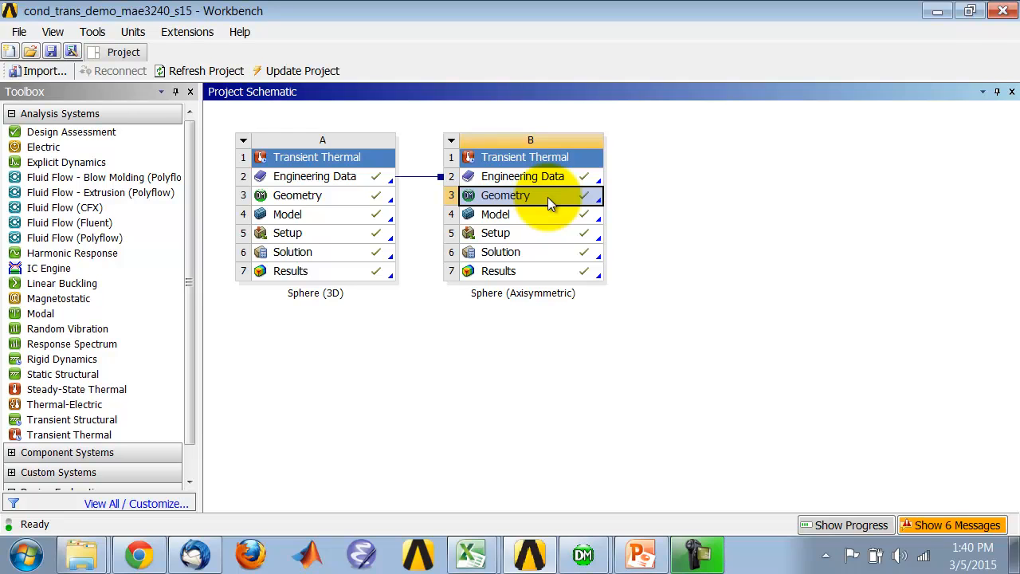
Review the axisymmetric Geometry cell's properties and close them
right_click(506, 194)
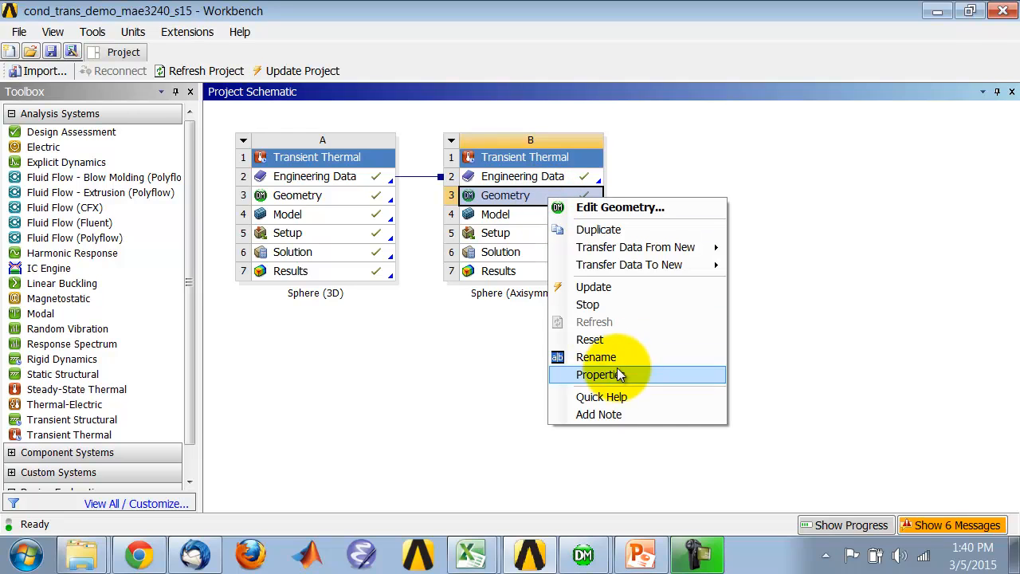
click(600, 375)
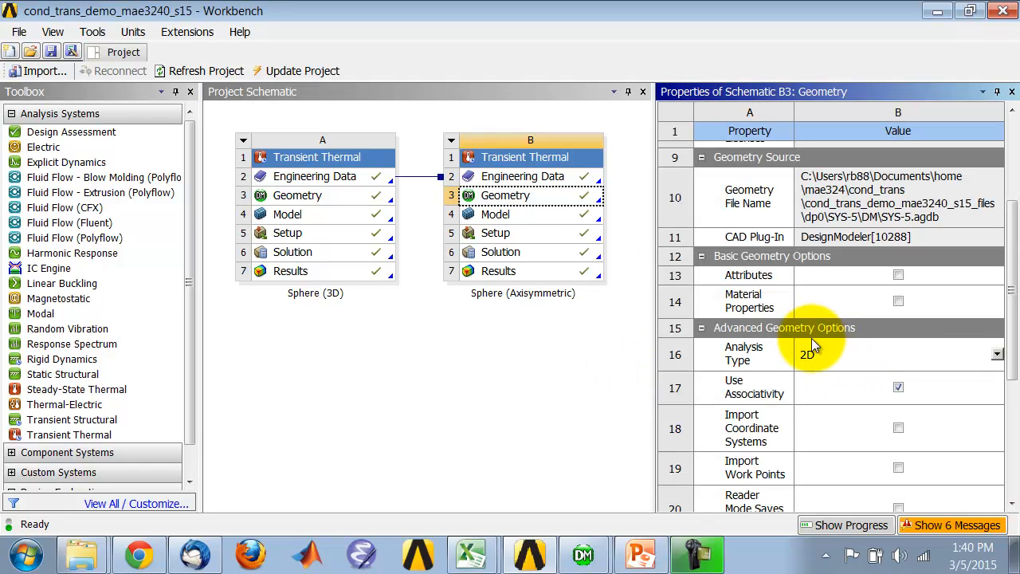
mouse_move(826, 362)
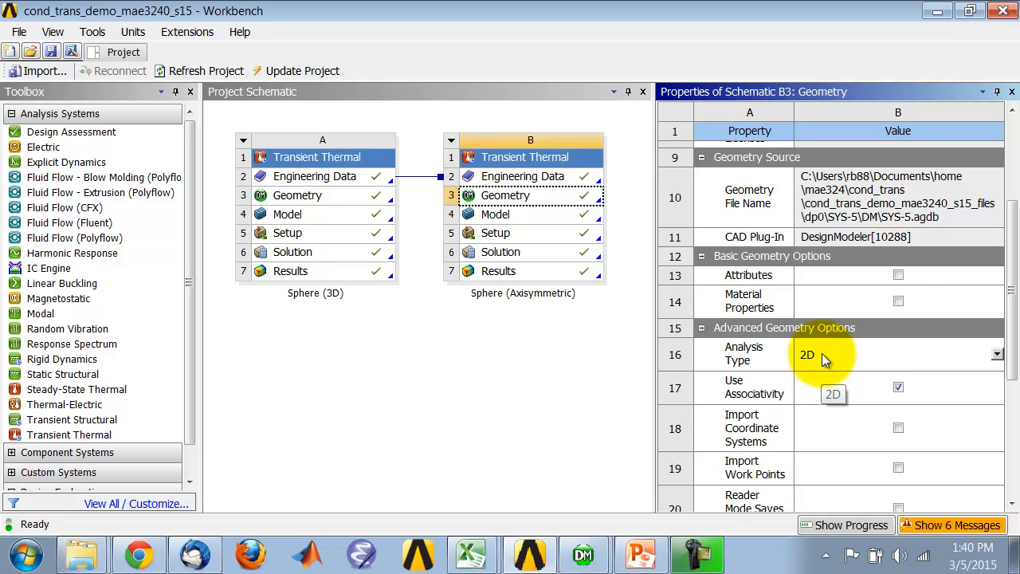
click(1014, 91)
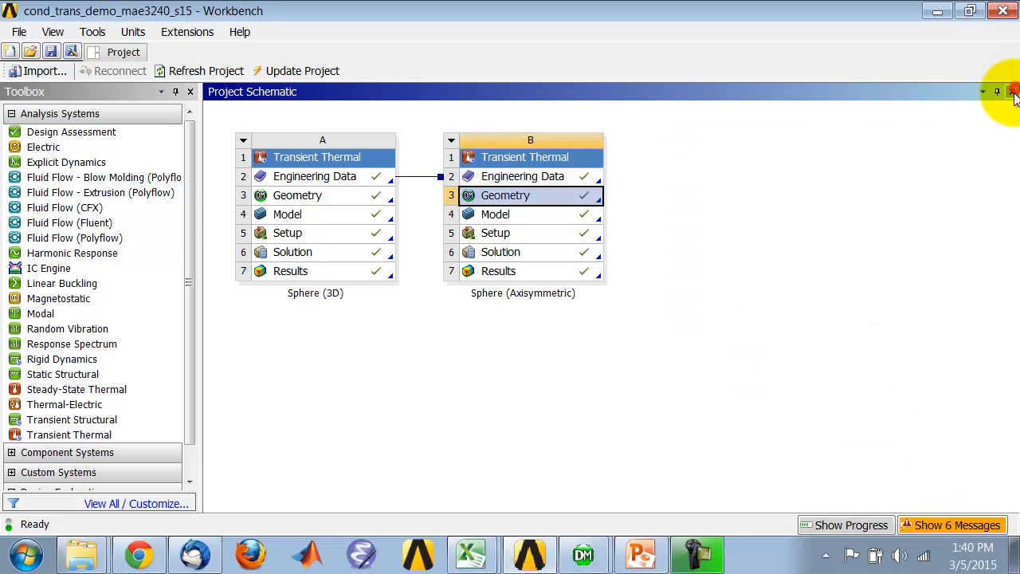
Edit the sphere geometry in DesignModeler and show Sketch1 with R1 = 5 mm
double_click(505, 195)
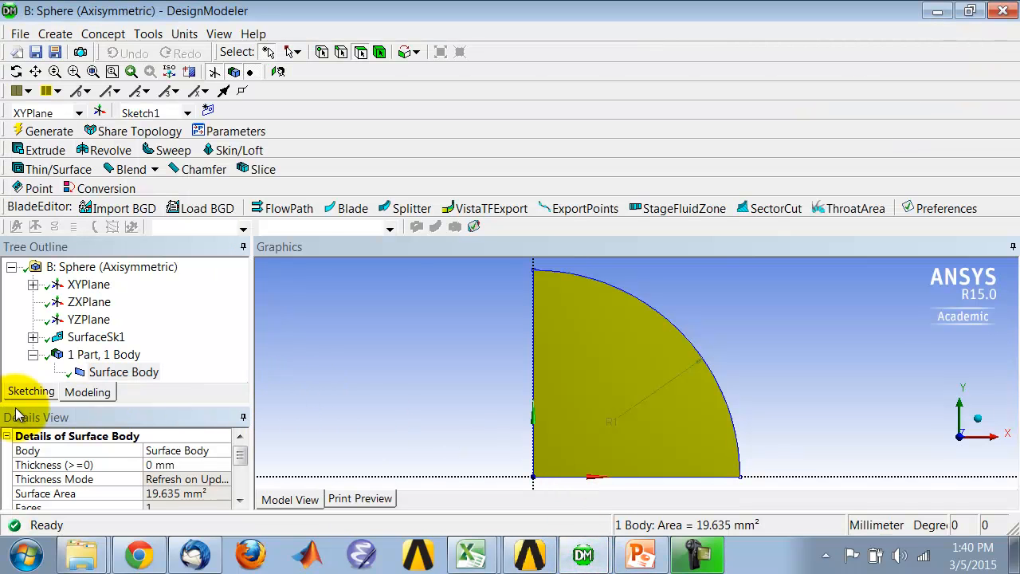
click(30, 393)
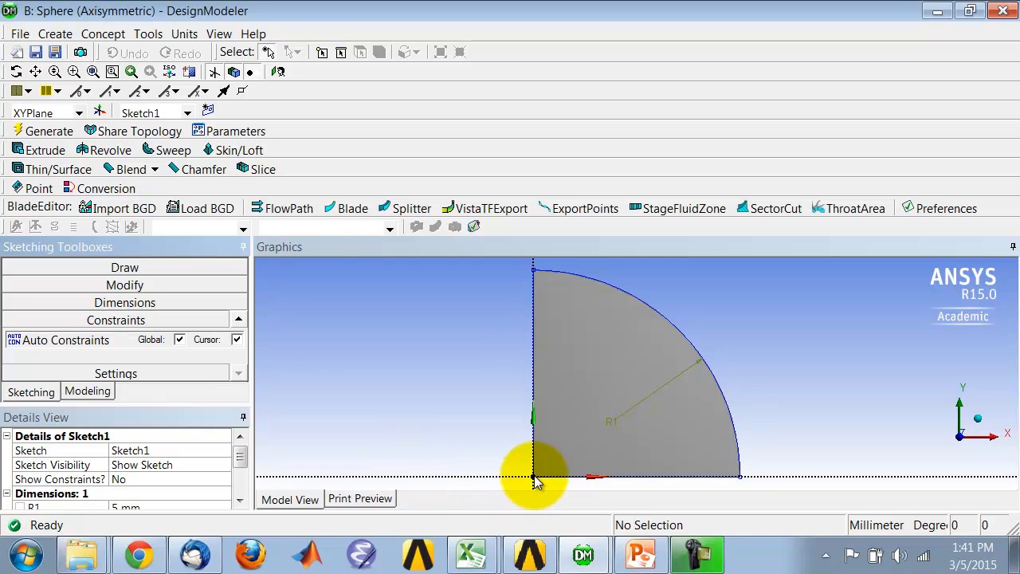
mouse_move(550, 488)
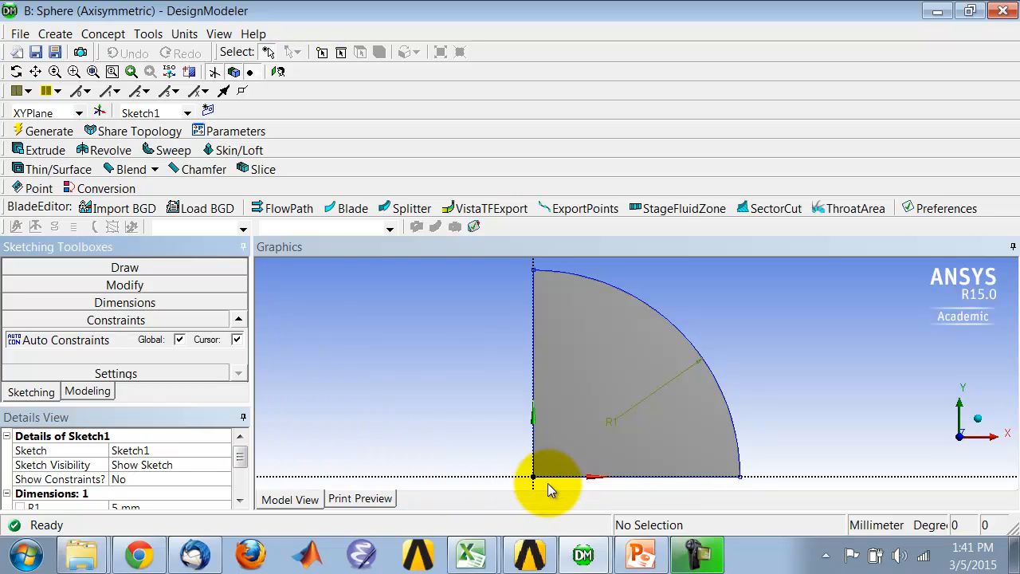
mouse_move(533, 479)
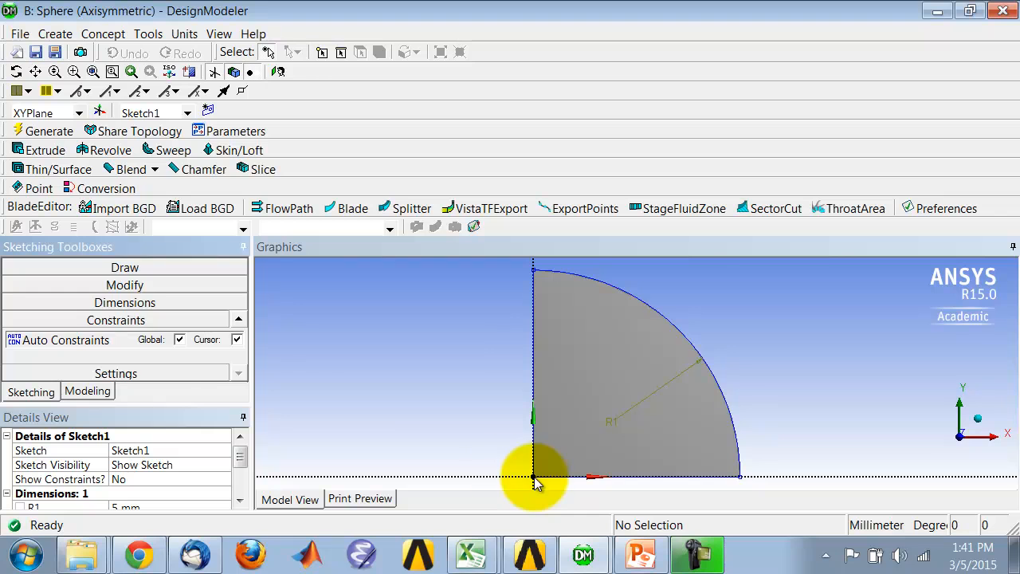
Activate the Arc by Center tool from the Draw toolbox on Sketch1
click(124, 268)
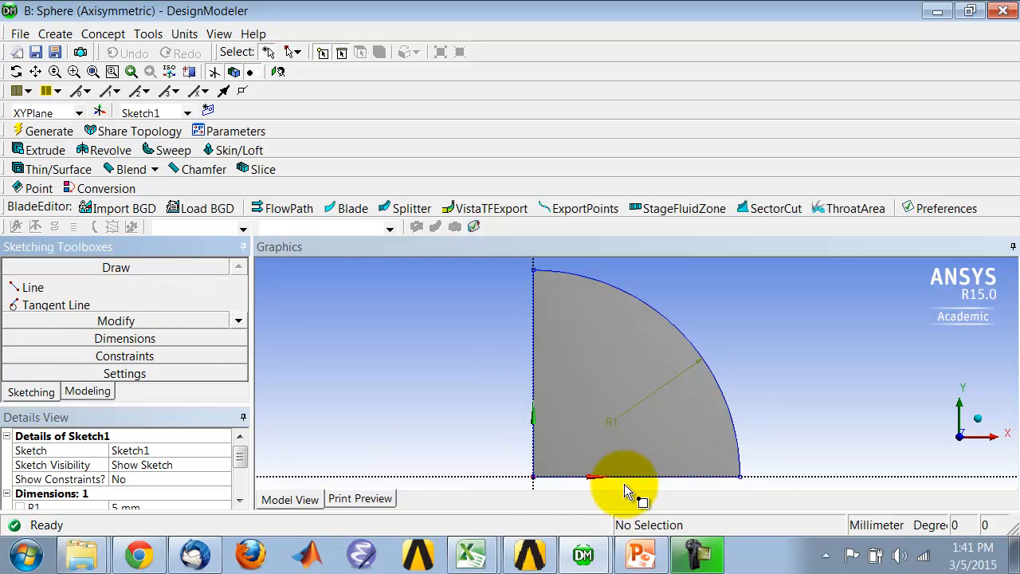
mouse_move(545, 281)
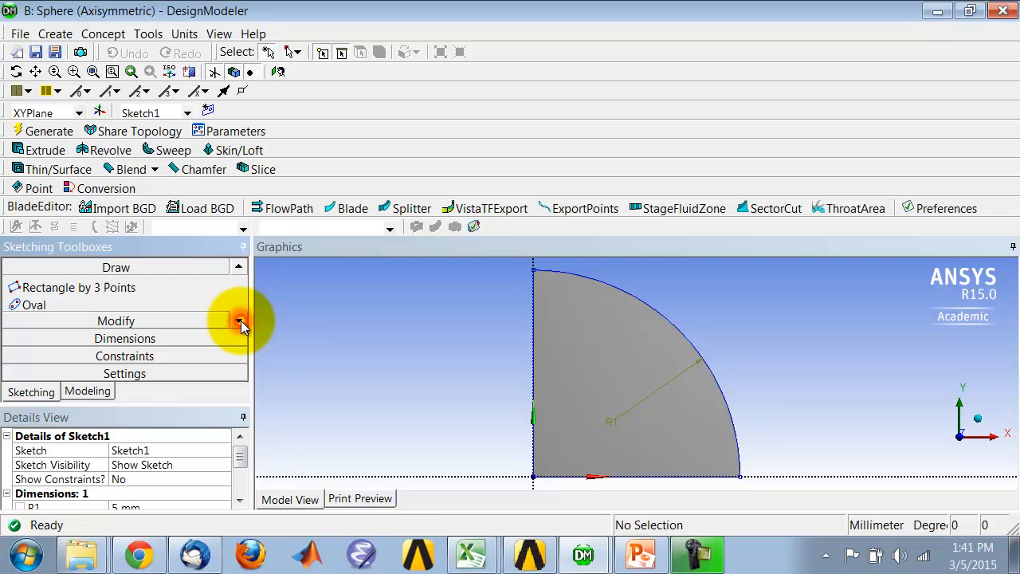
click(240, 321)
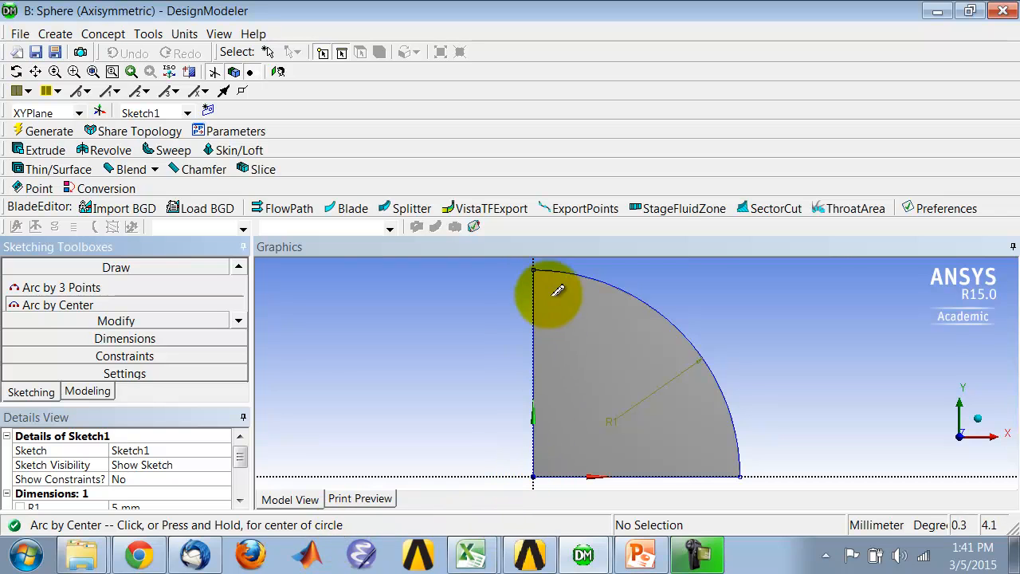
mouse_move(735, 471)
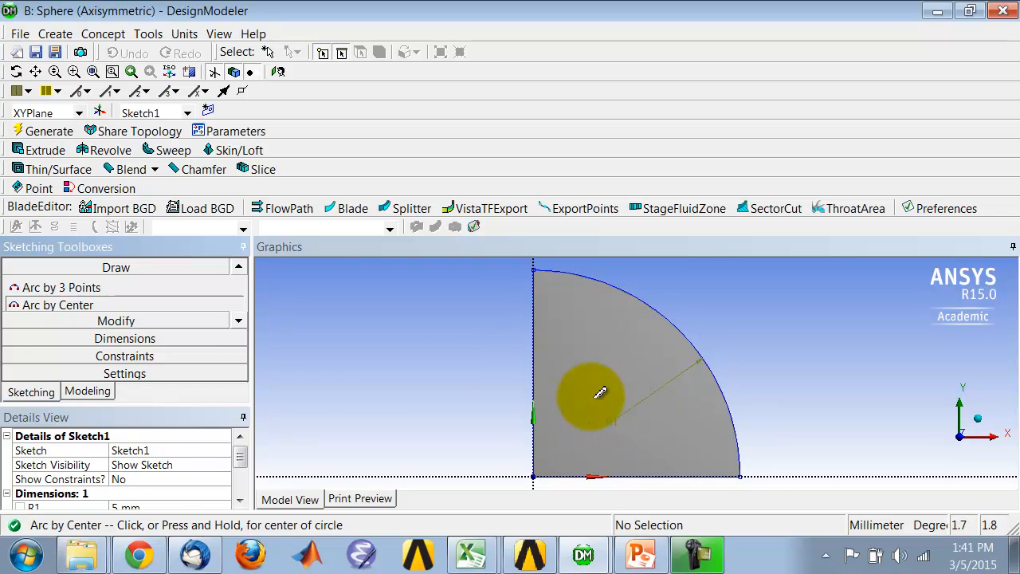
mouse_move(615, 449)
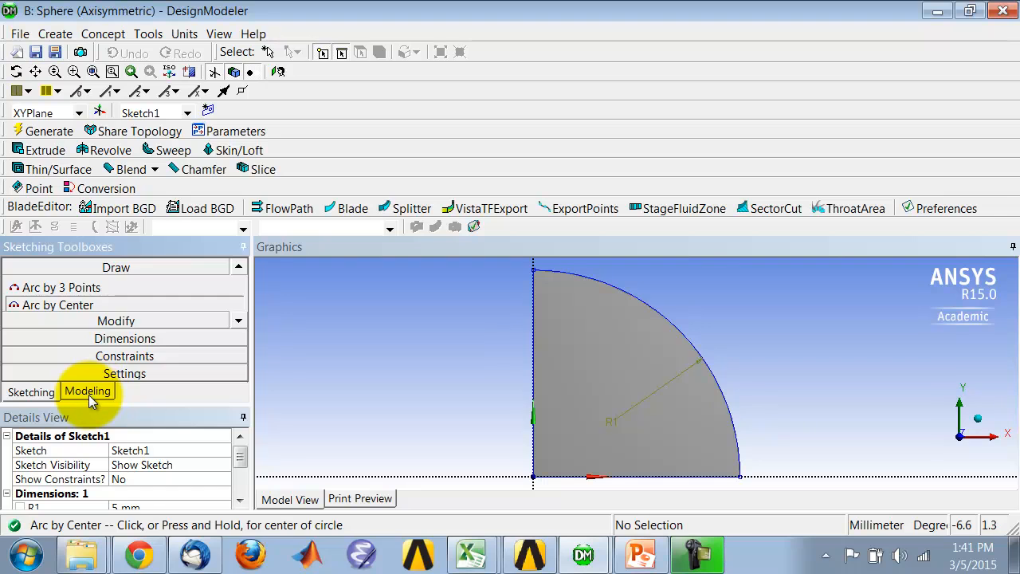
Return to the modeling tree with the surface body and list the unit choices (millimetres)
click(87, 392)
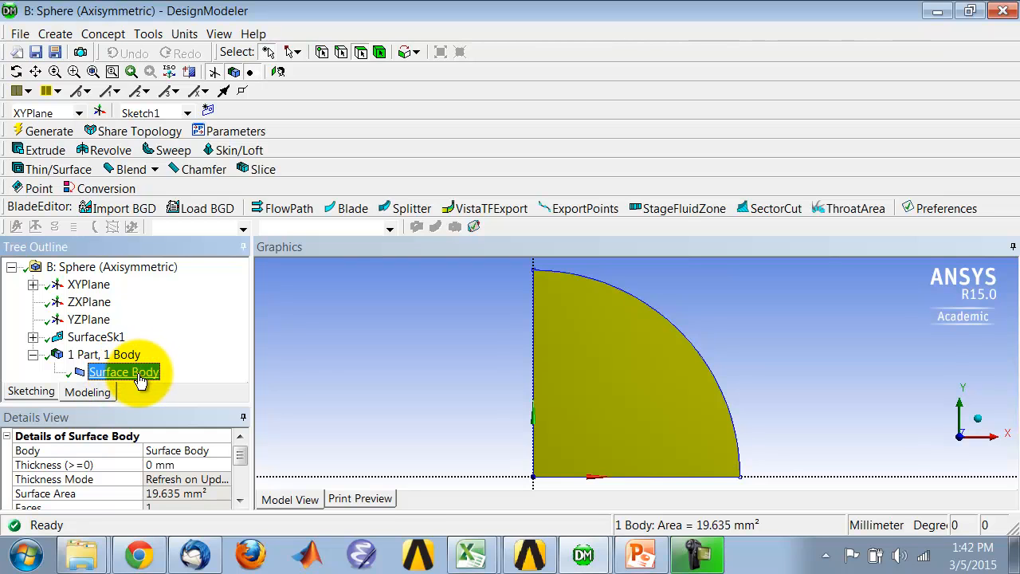
mouse_move(185, 383)
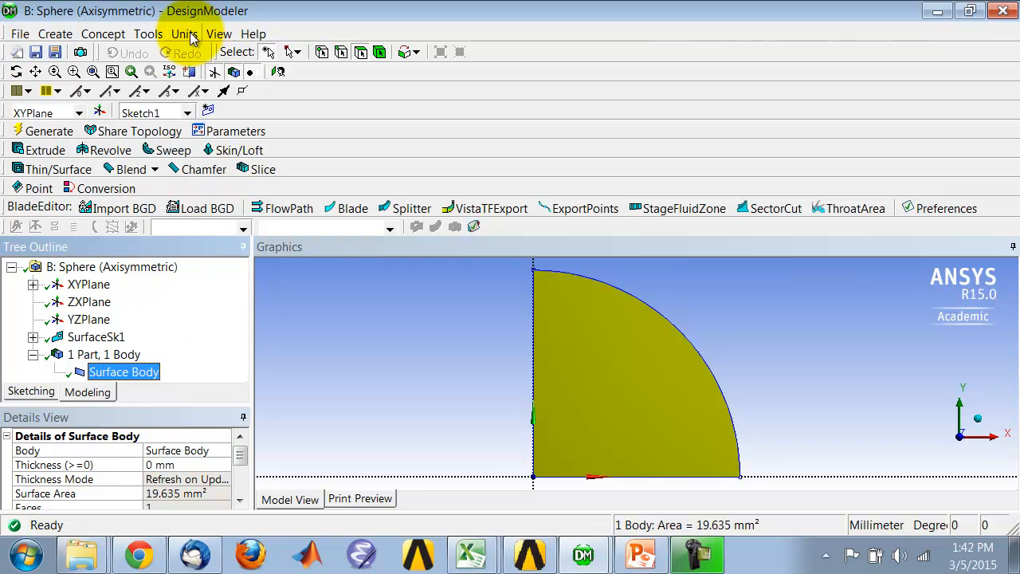
click(182, 33)
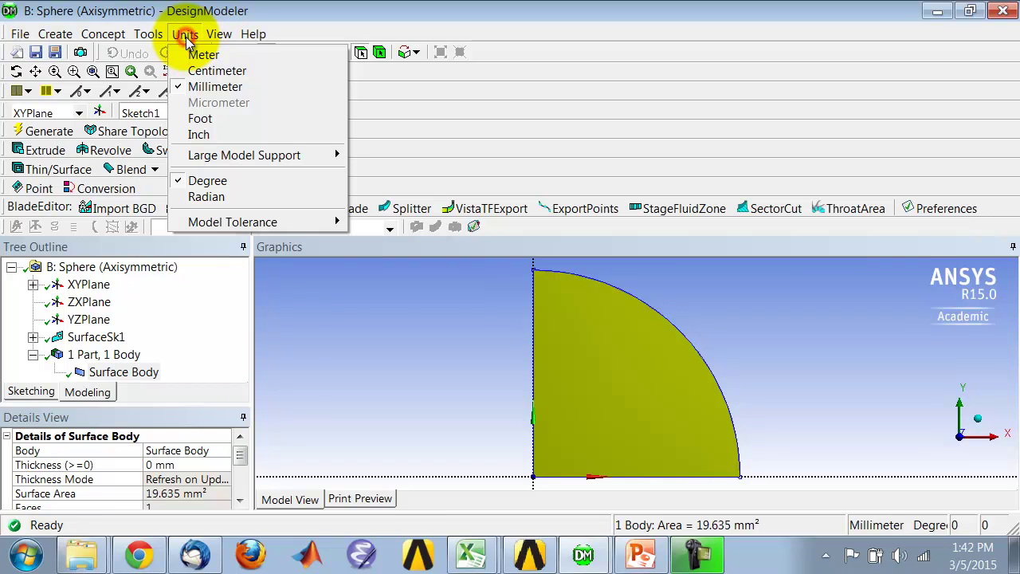